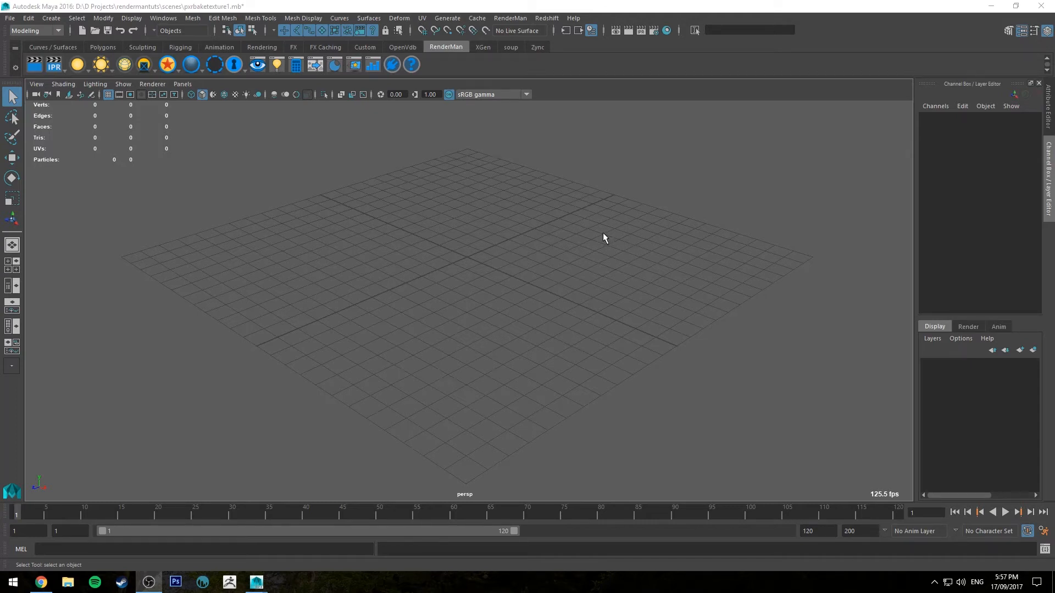
pyautogui.moveTo(461, 276)
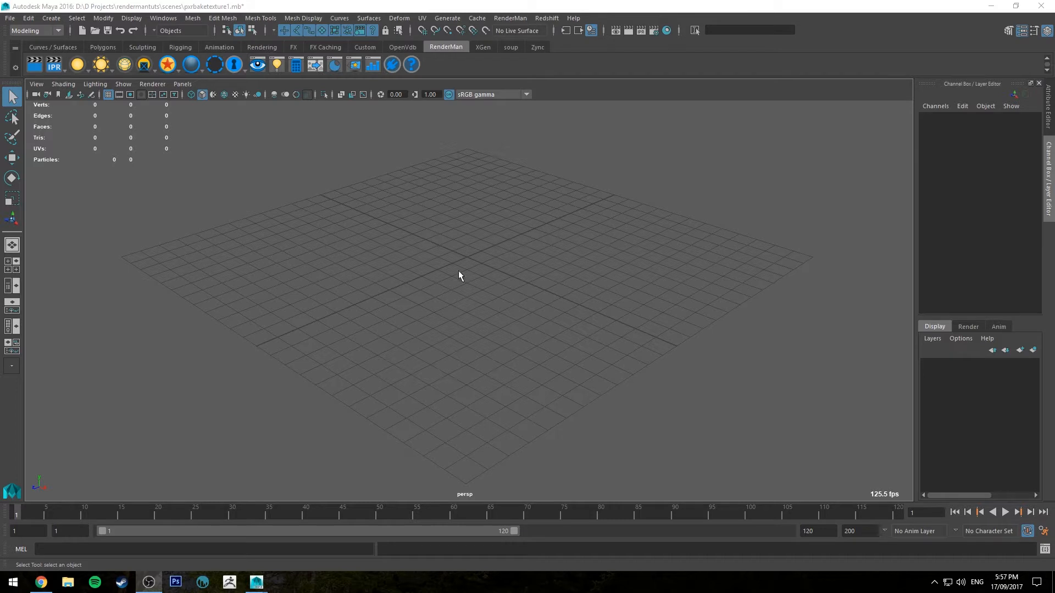
pyautogui.moveTo(492, 167)
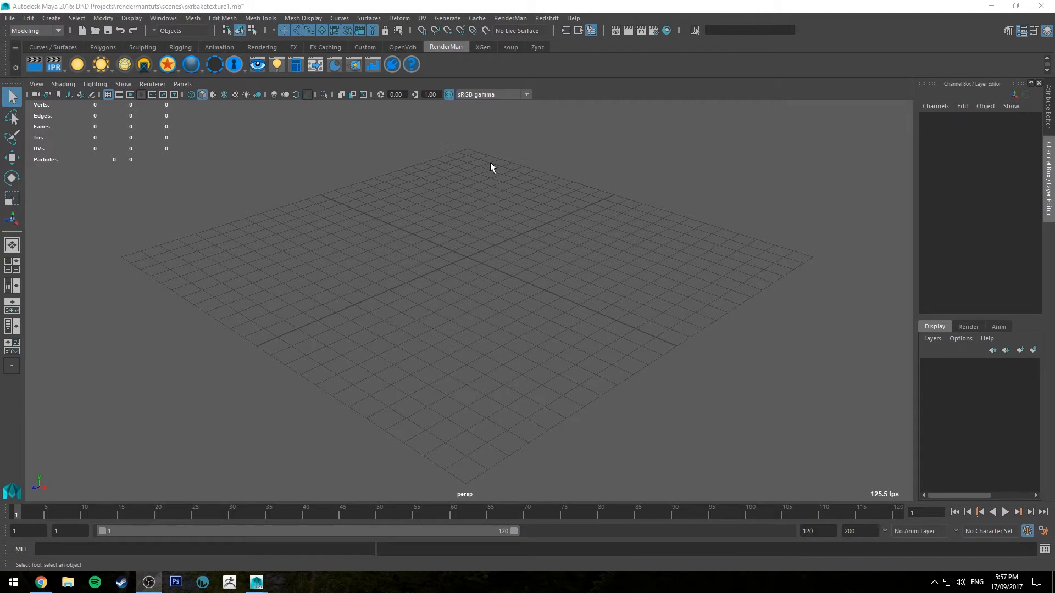
pyautogui.moveTo(426, 233)
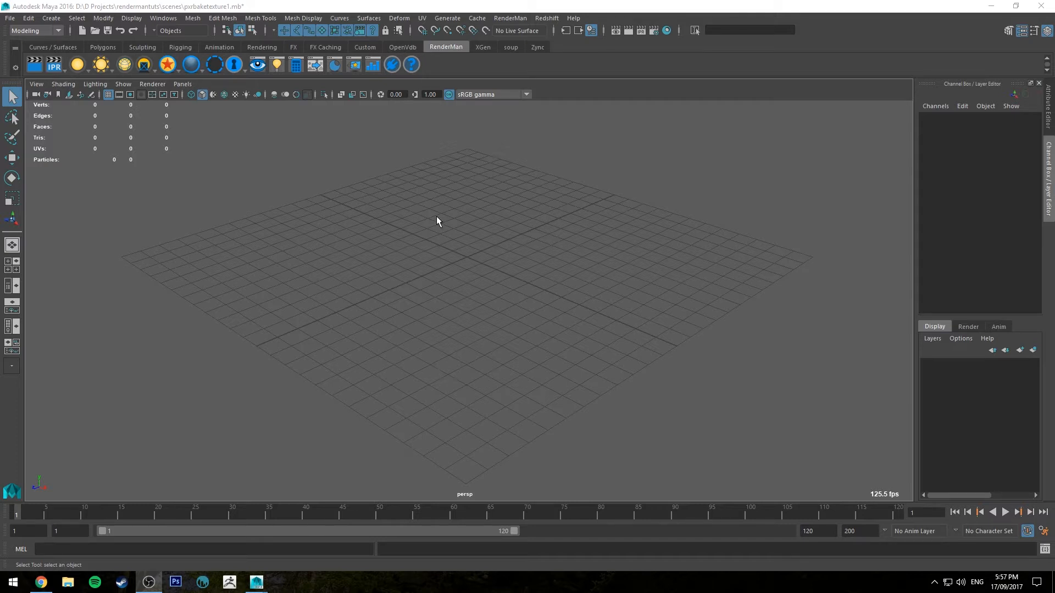
pyautogui.moveTo(435, 206)
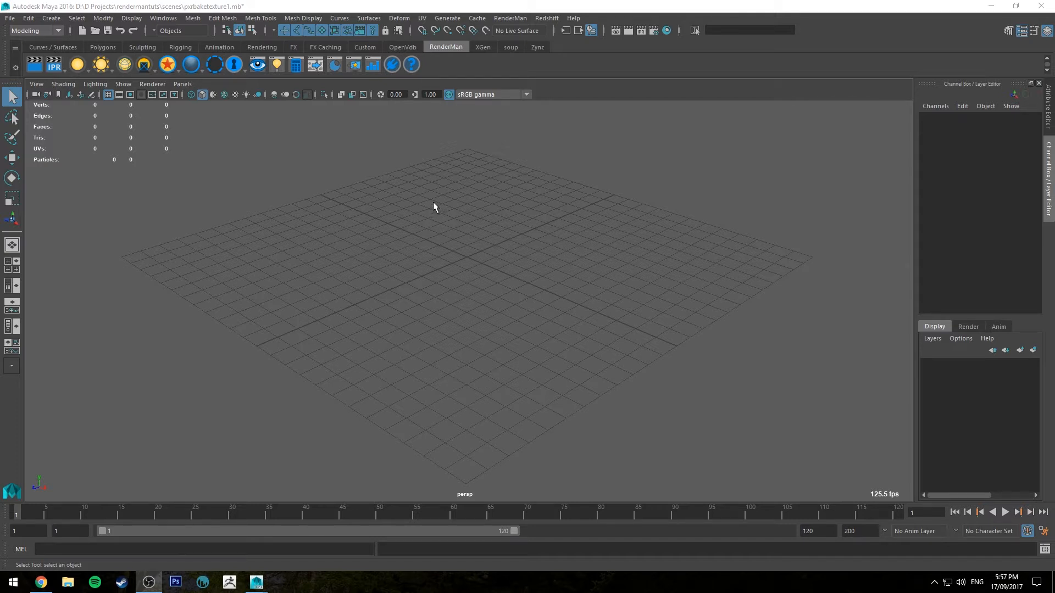
# Create a polygon cube and a PxrDomeLight from the shelves, then reselect the cube.
pyautogui.click(101, 47)
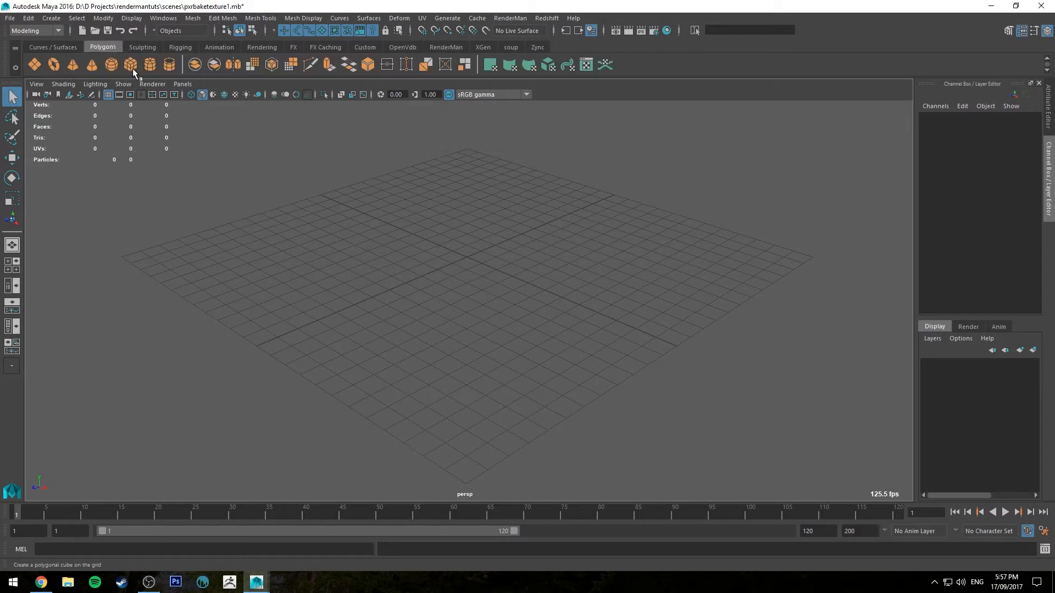
pyautogui.click(129, 65)
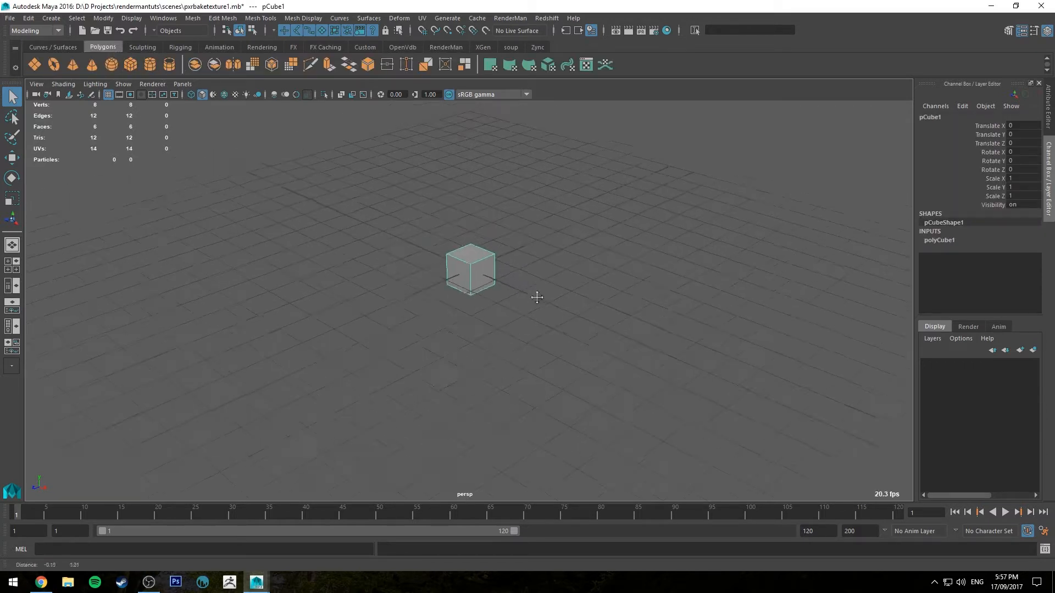
pyautogui.click(446, 46)
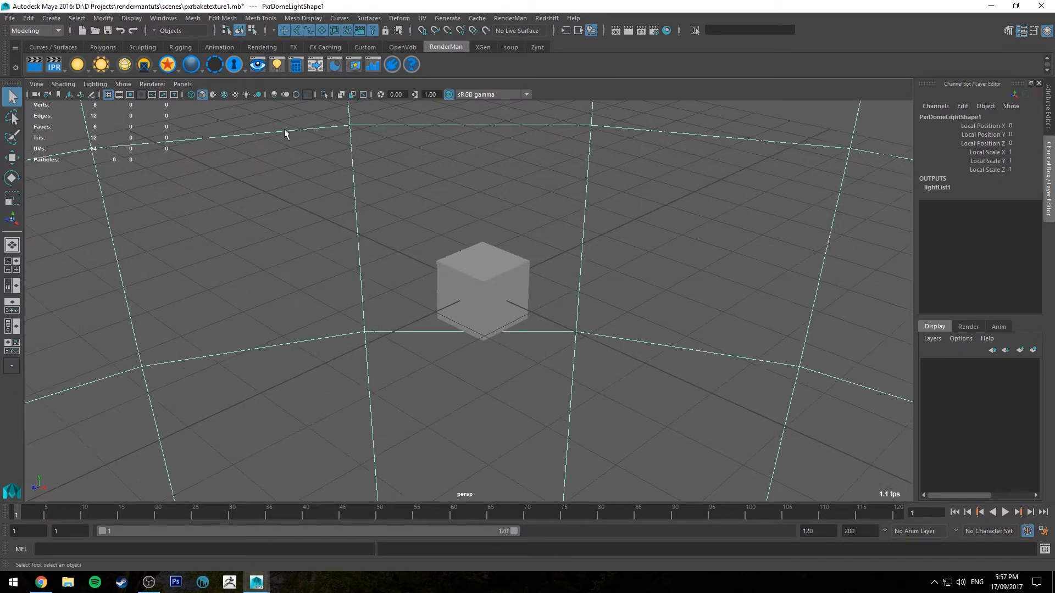
pyautogui.click(482, 295)
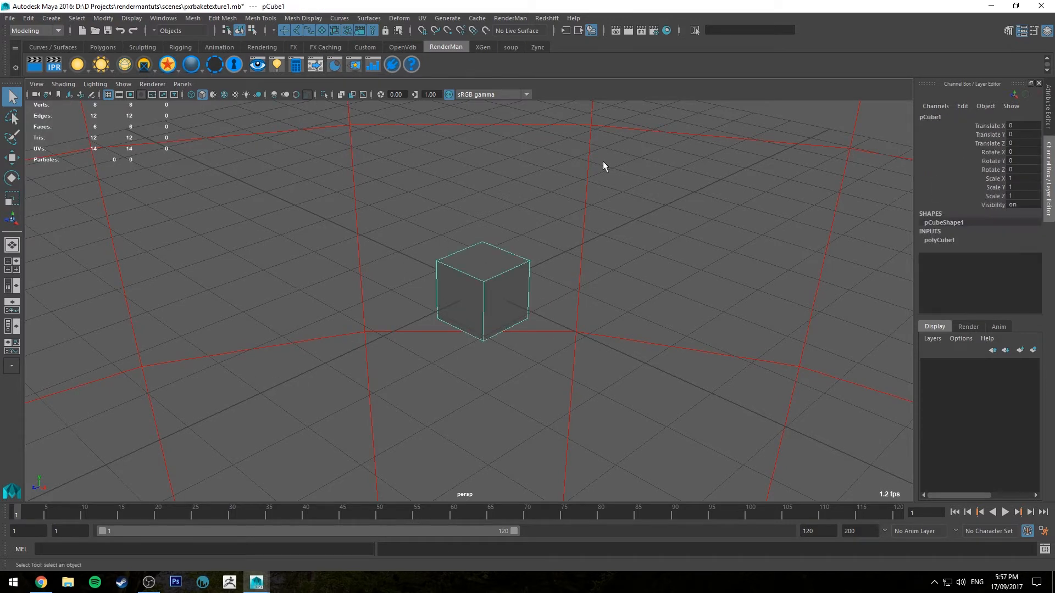
pyautogui.moveTo(436, 4)
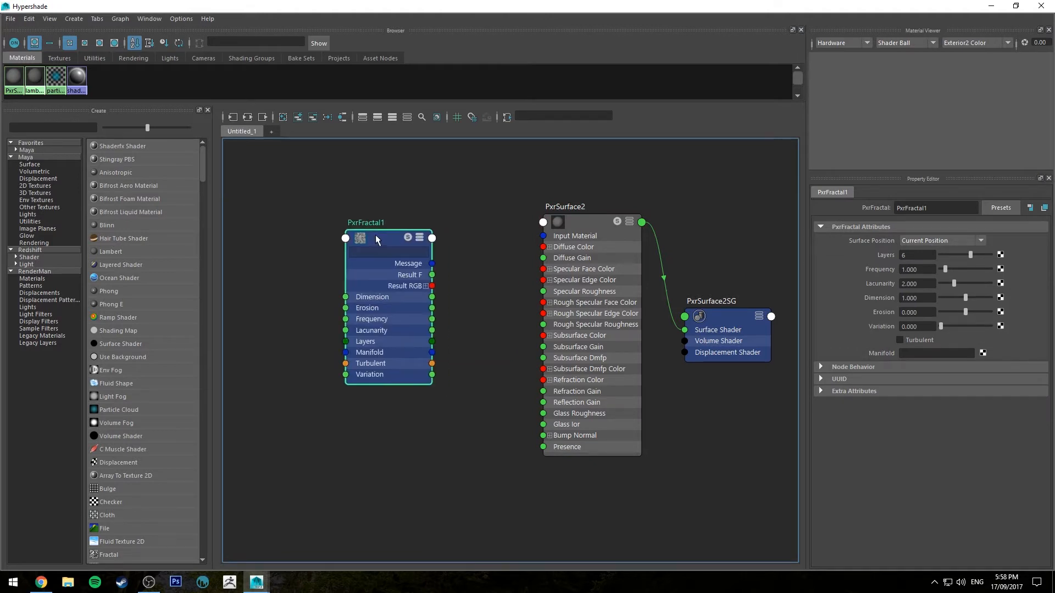
# Connect PxrFractal1's Result RGB to PxrSurface2's Diffuse Color in Hypershade.
pyautogui.moveTo(431, 286); pyautogui.dragTo(545, 246)
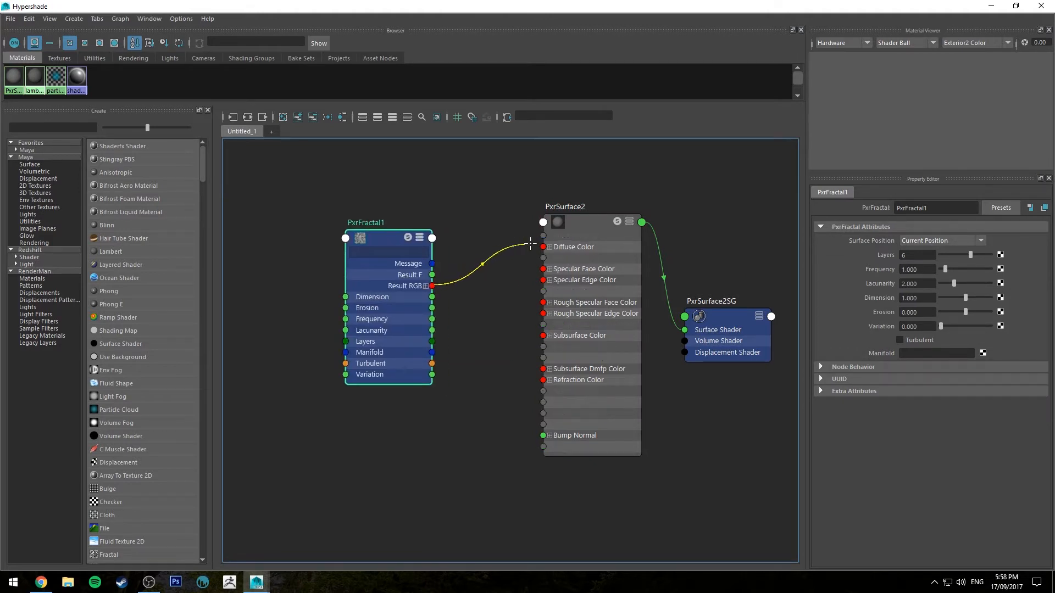
pyautogui.click(565, 206)
pyautogui.write('PxrBakeTexture')
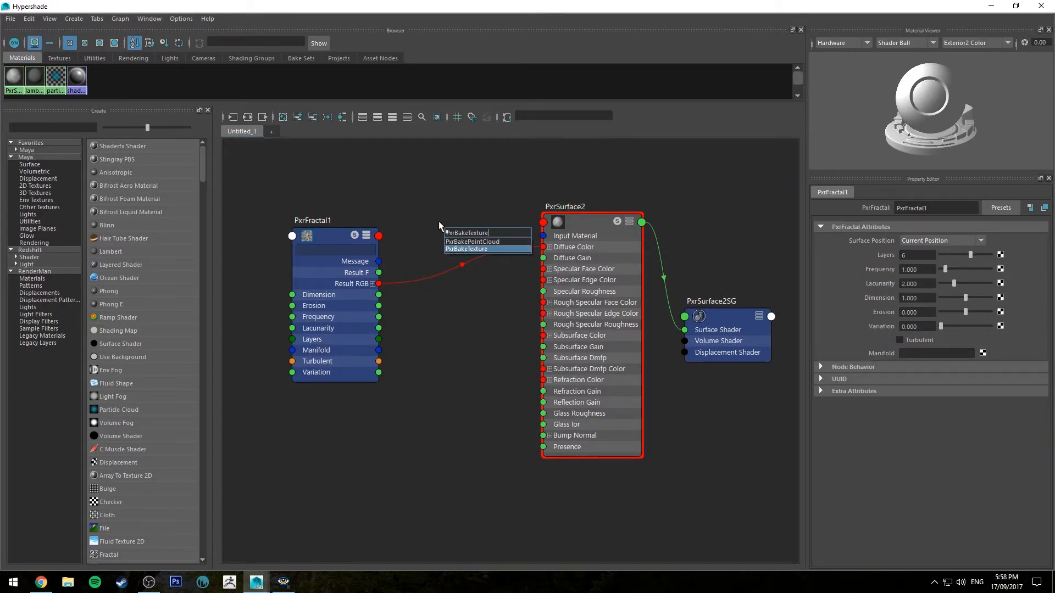
# Create a PxrBakeTexture1 node in the Hypershade graph between the fractal and PxrSurface2.
pyautogui.click(466, 233)
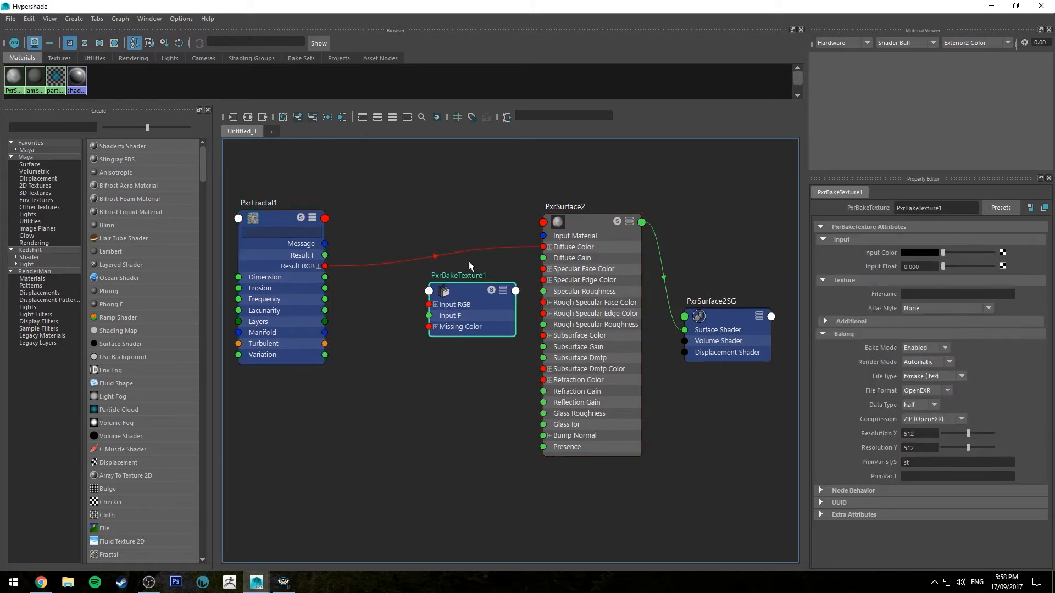
pyautogui.moveTo(365, 234)
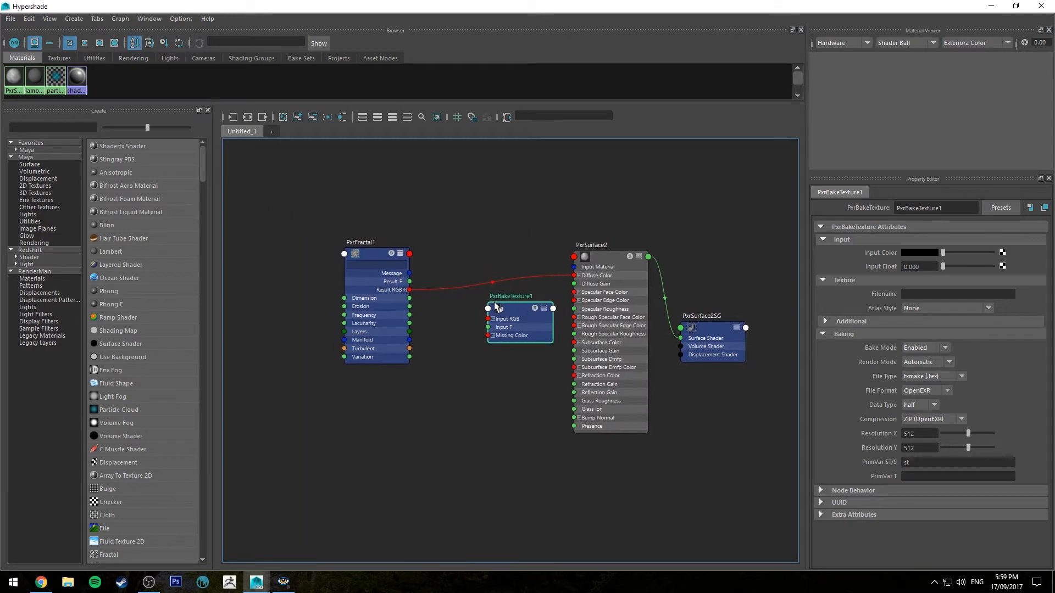
pyautogui.moveTo(376, 258)
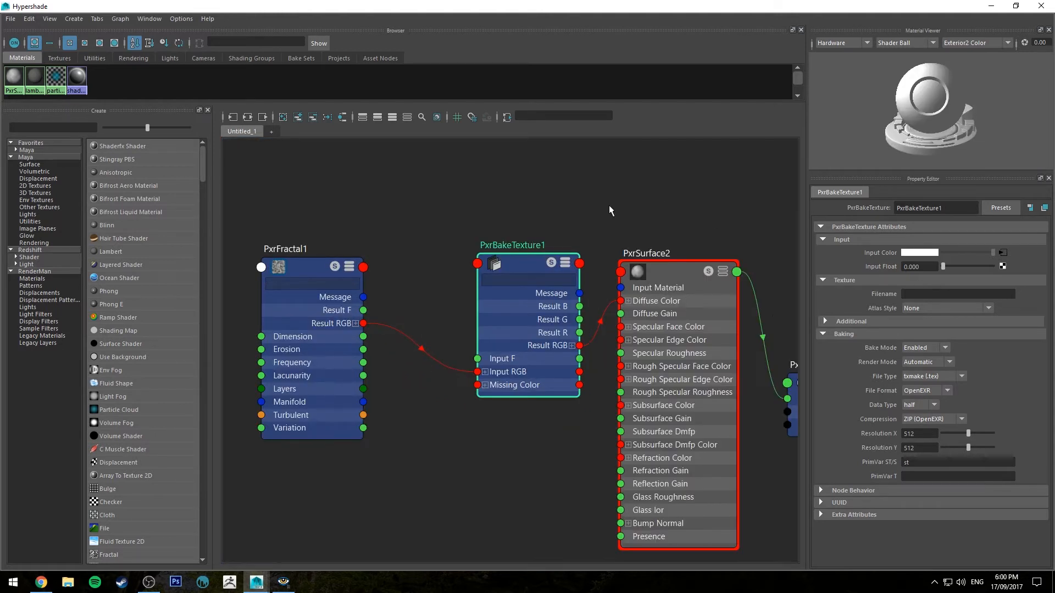
# Set PxrBakeTexture1's bake Filename to images/fractal1.exr, leaving Atlas Style at None.
pyautogui.click(958, 295)
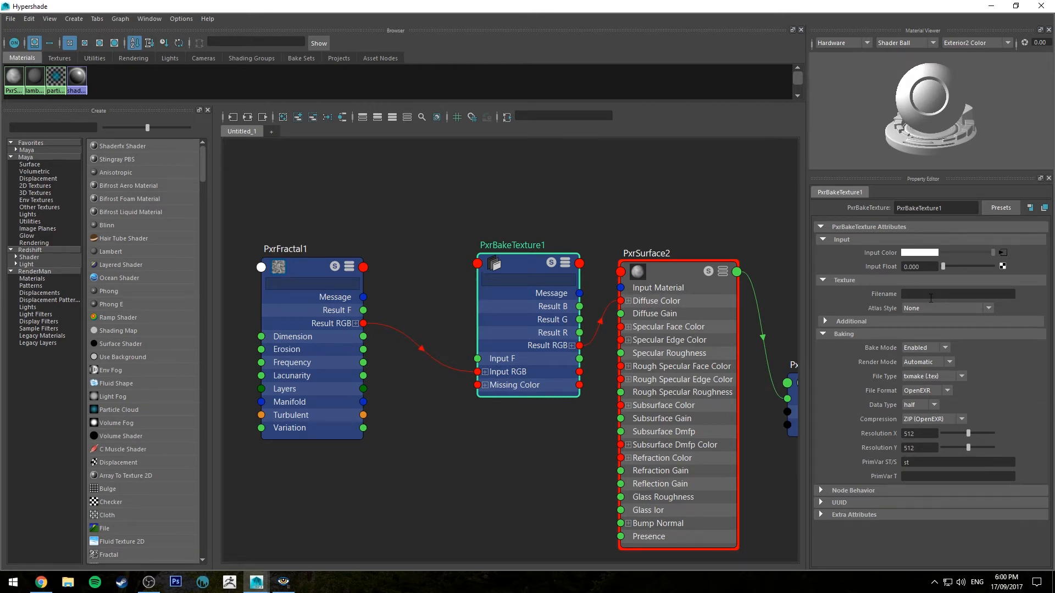
pyautogui.write('images/')
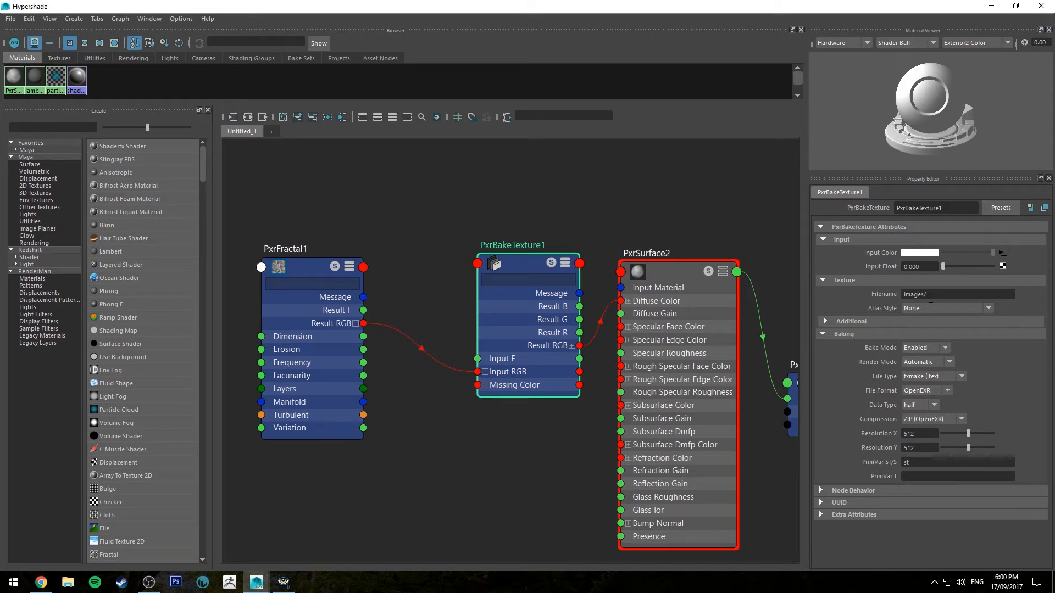
pyautogui.write('fractal1.exr')
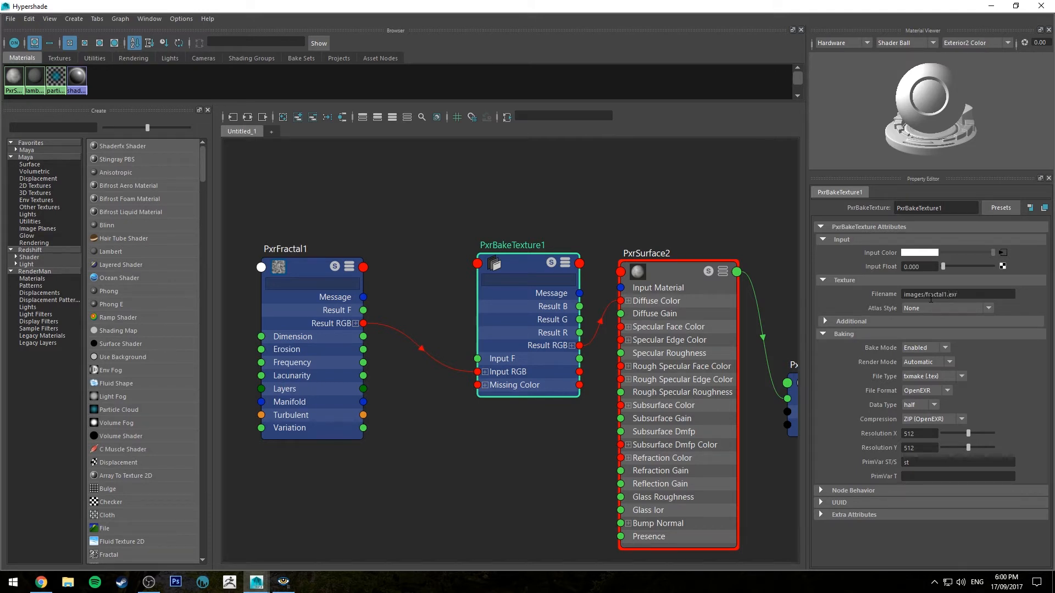
pyautogui.moveTo(907, 330)
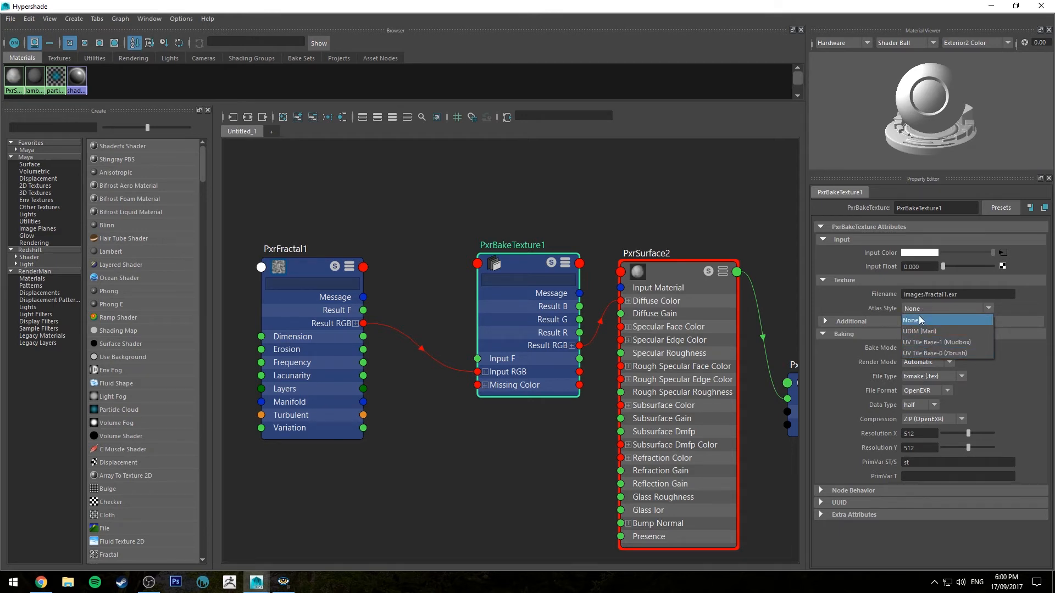
pyautogui.moveTo(935, 352)
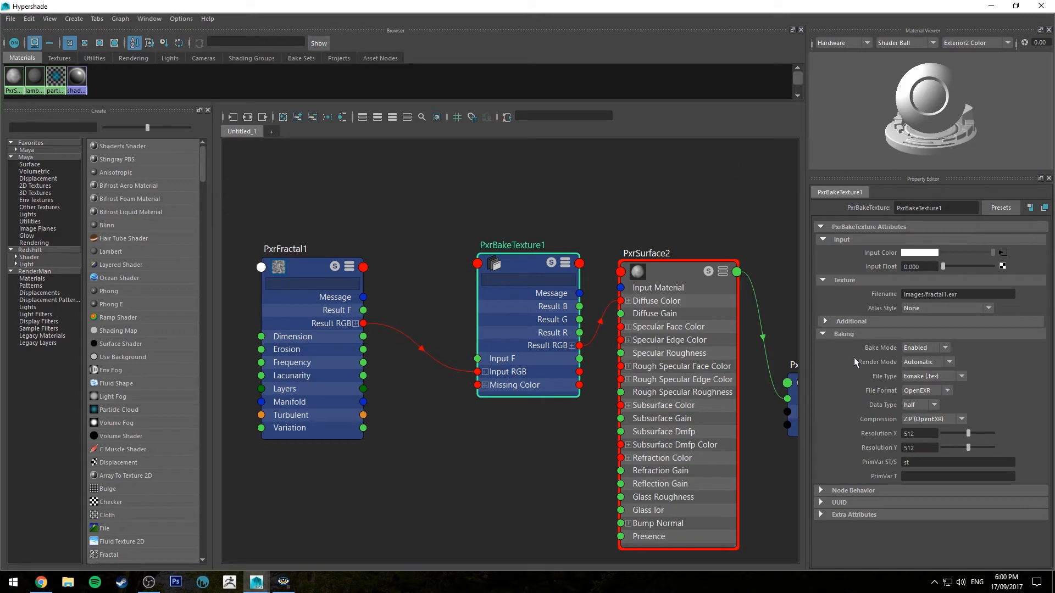
# Set the bake File Type to txmake (.tex), File Format OpenEXR, Data Type half, and edit Resolution X.
pyautogui.click(925, 347)
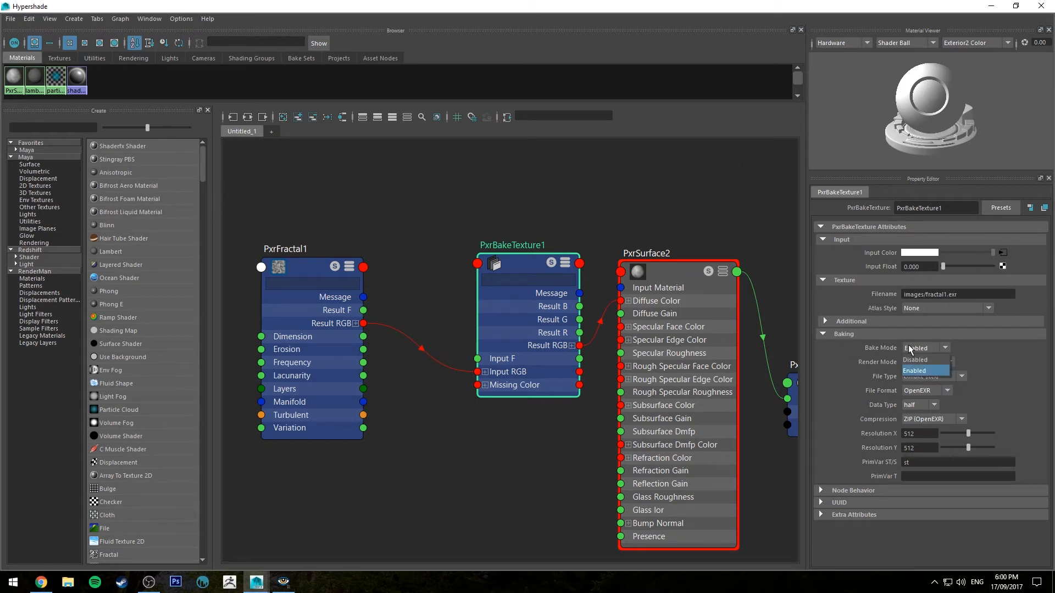
pyautogui.click(927, 376)
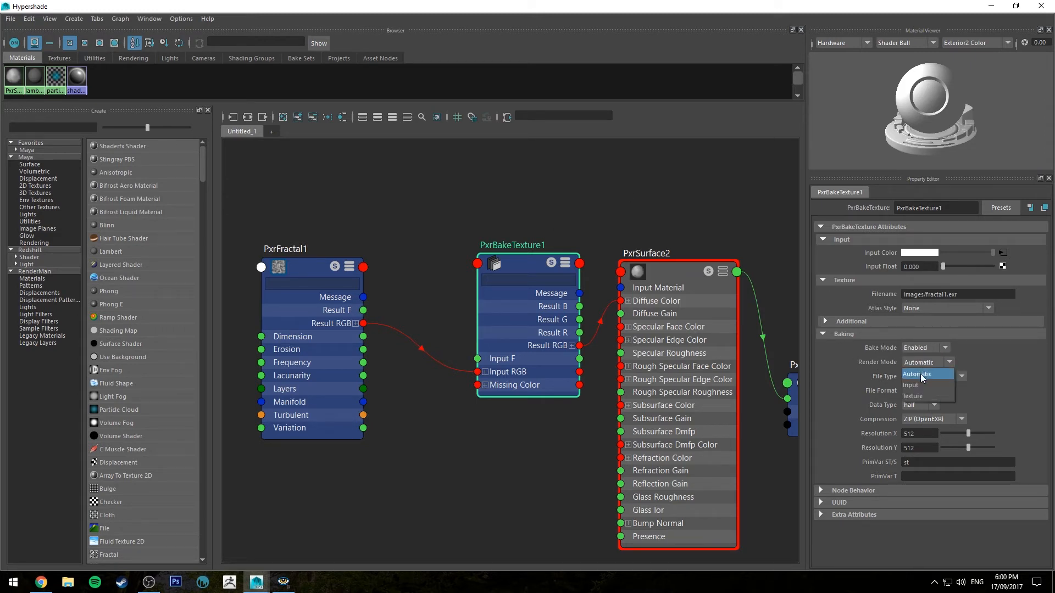
pyautogui.click(925, 376)
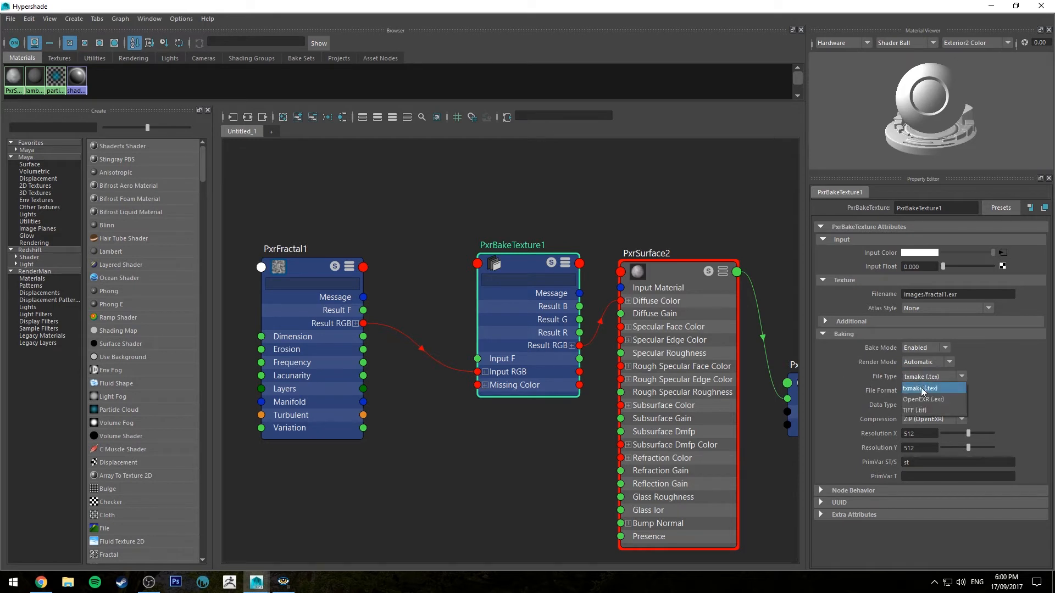
pyautogui.click(923, 400)
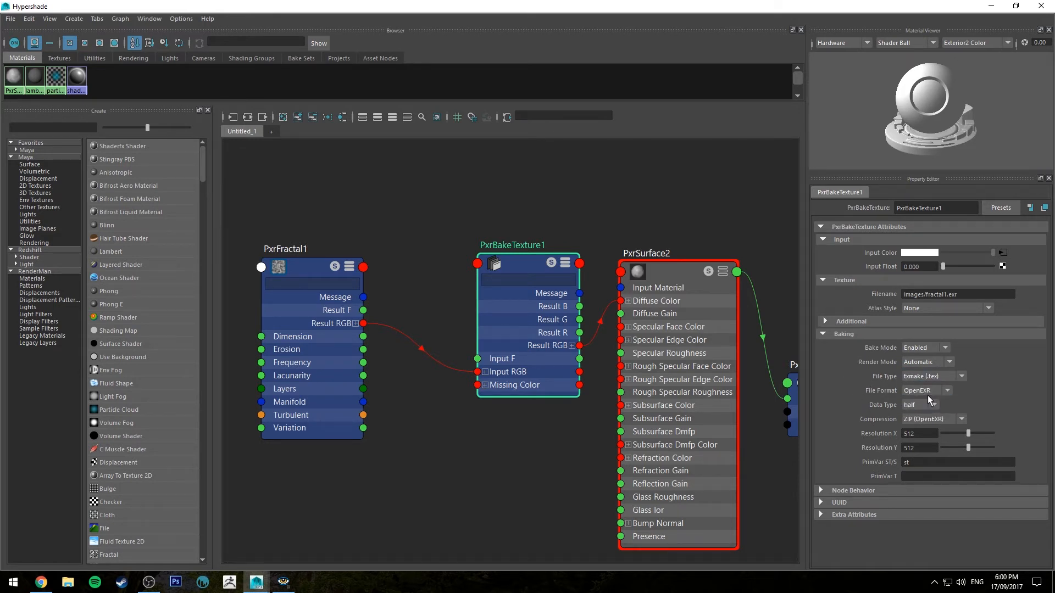
pyautogui.click(942, 391)
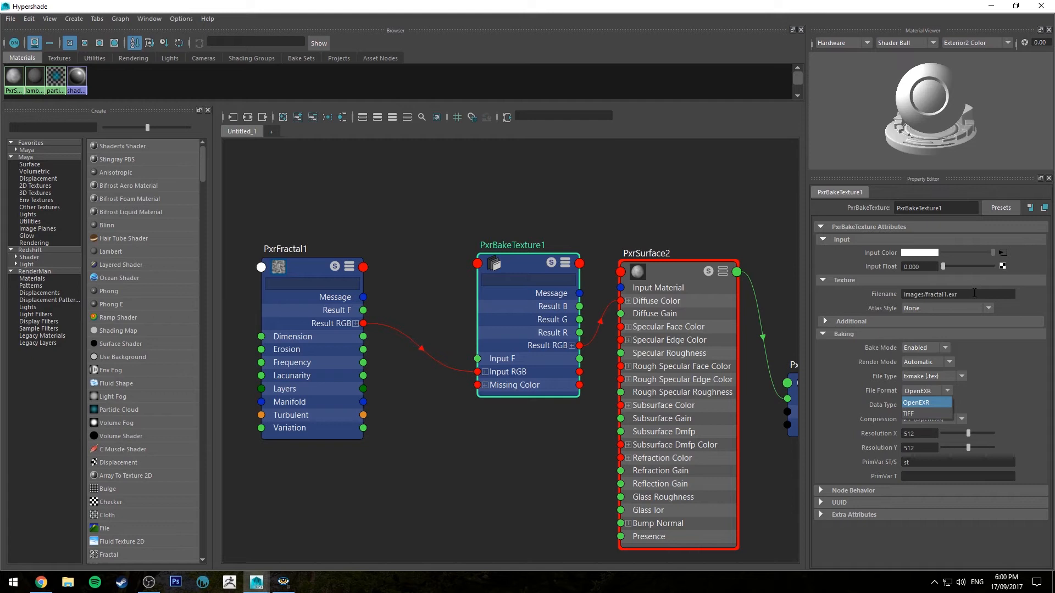
pyautogui.click(917, 404)
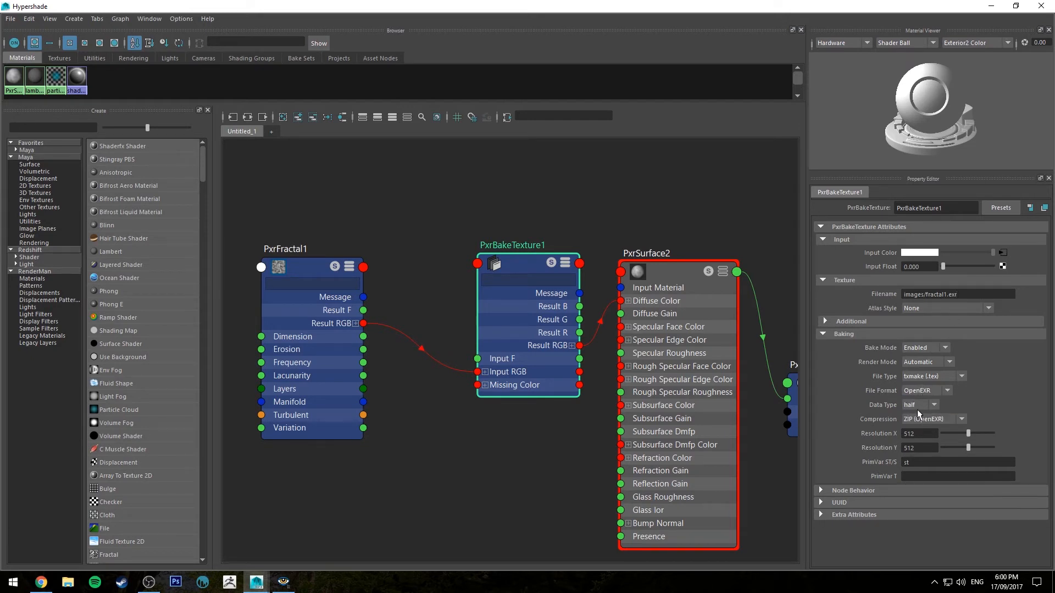
pyautogui.click(931, 404)
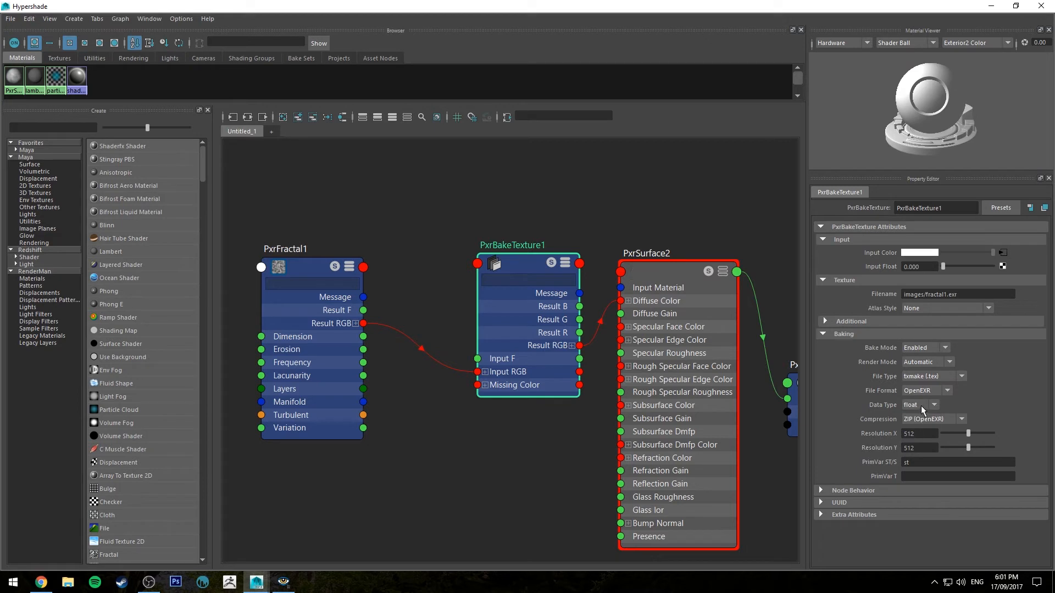
pyautogui.click(920, 404)
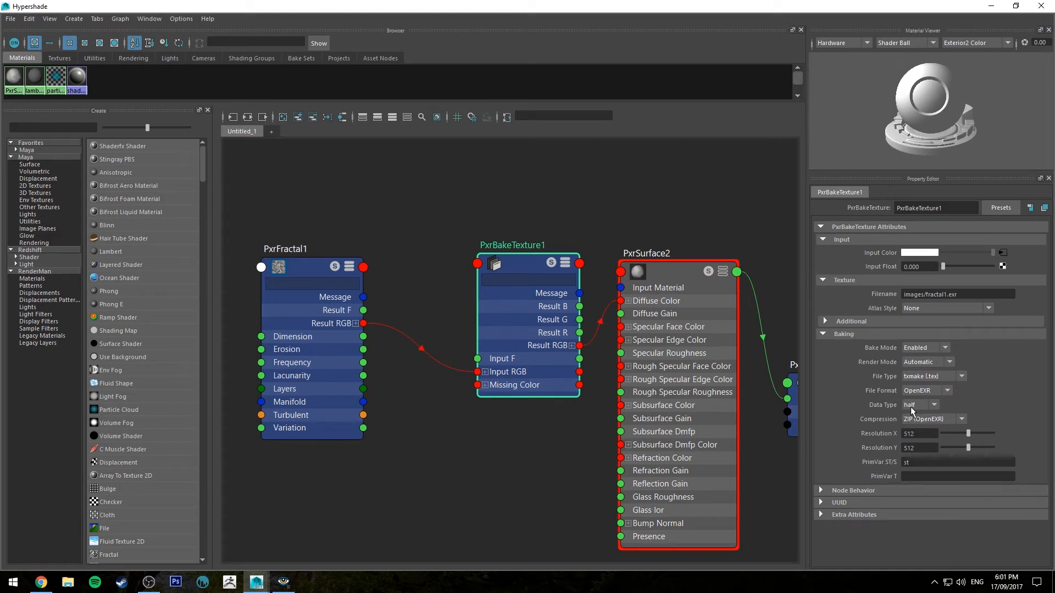
pyautogui.moveTo(947, 425)
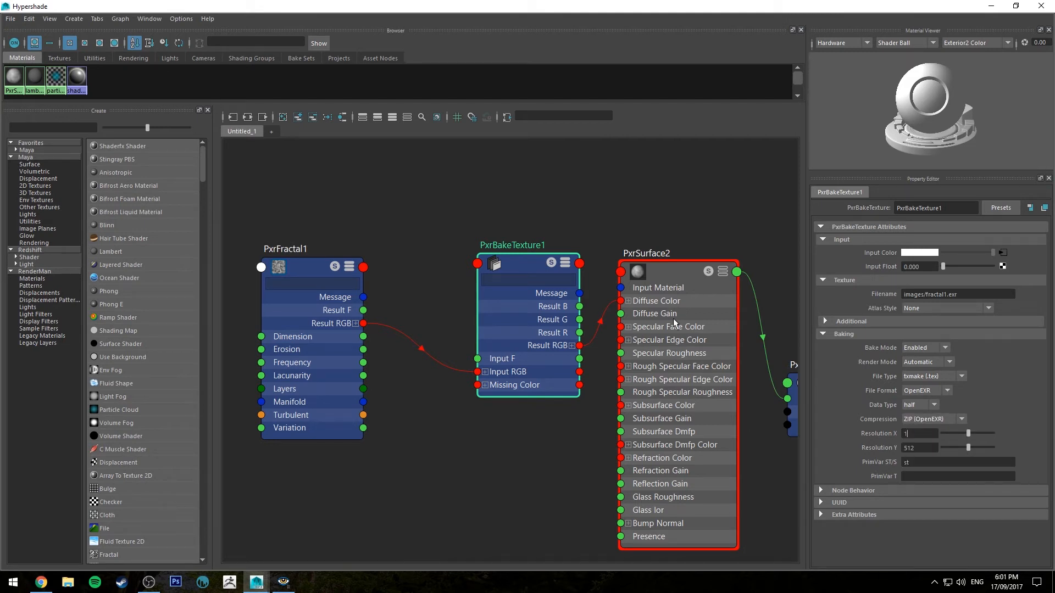
pyautogui.write('0')
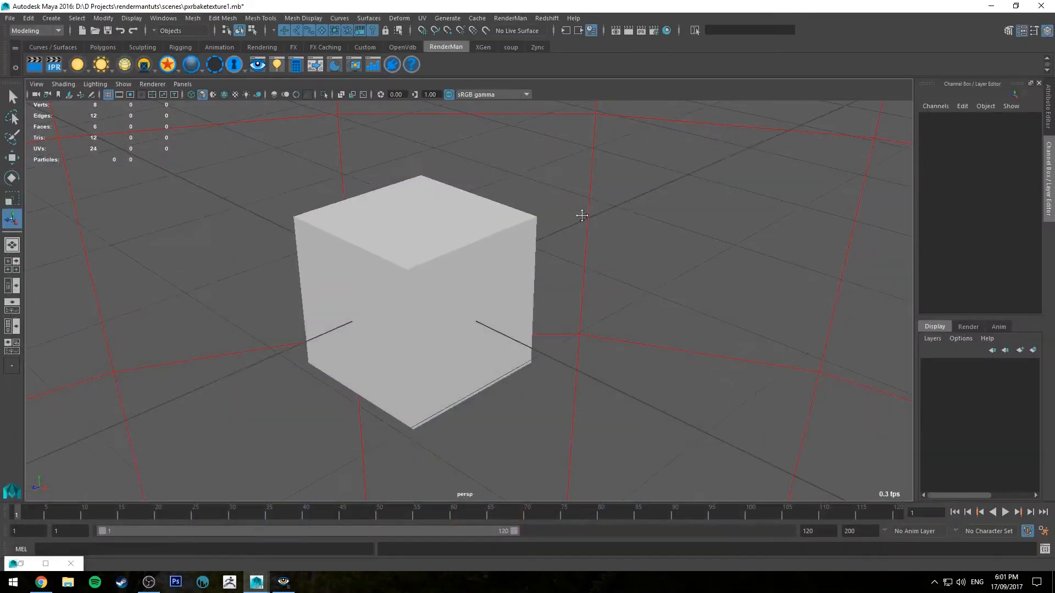
# Run Bake Render from the RenderMan menu and start browsing for the baked output.
pyautogui.click(509, 17)
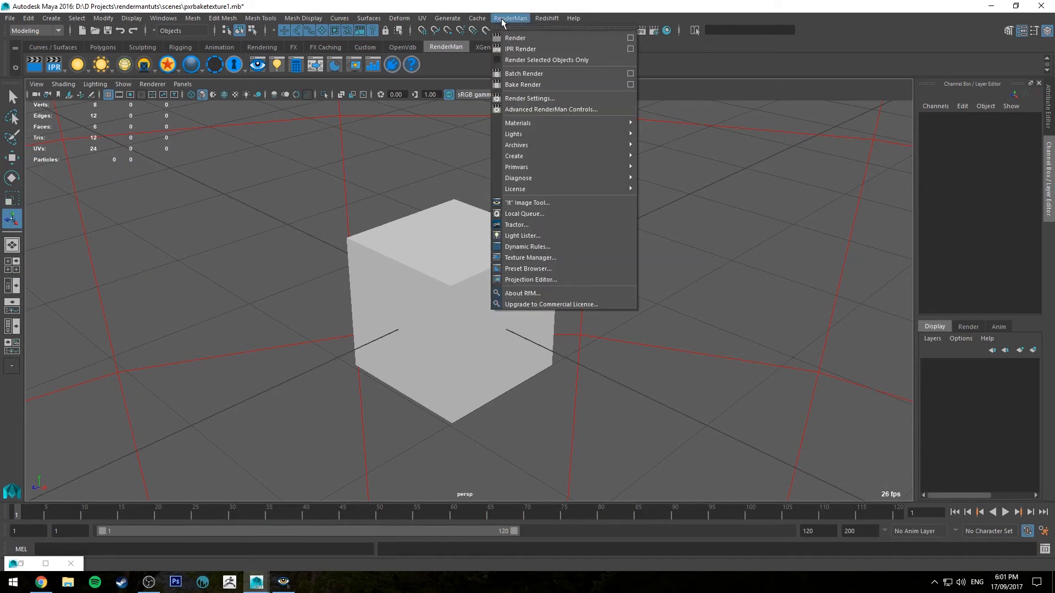
pyautogui.moveTo(537, 99)
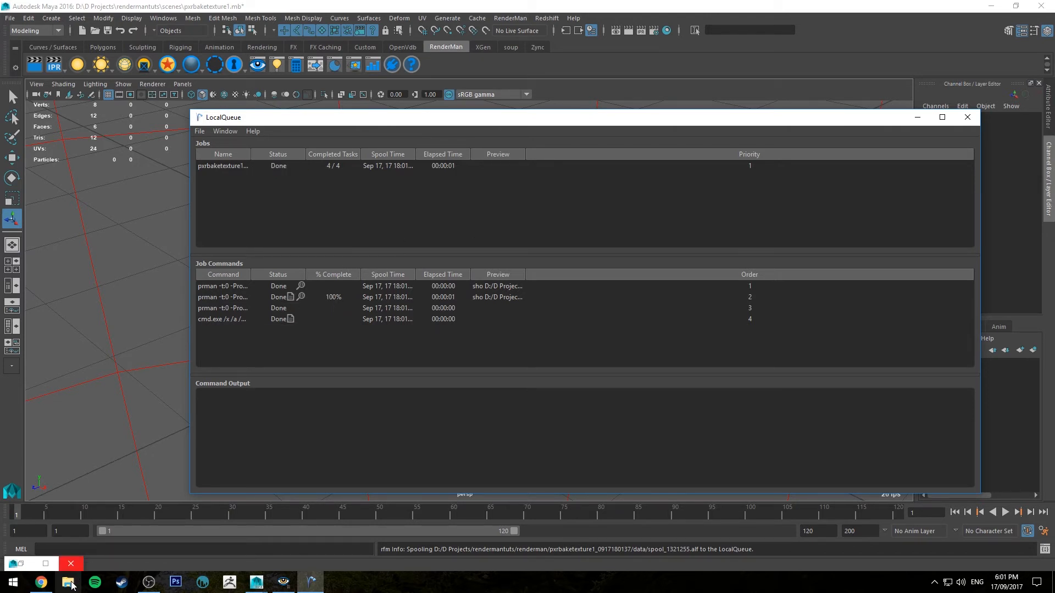
pyautogui.click(68, 582)
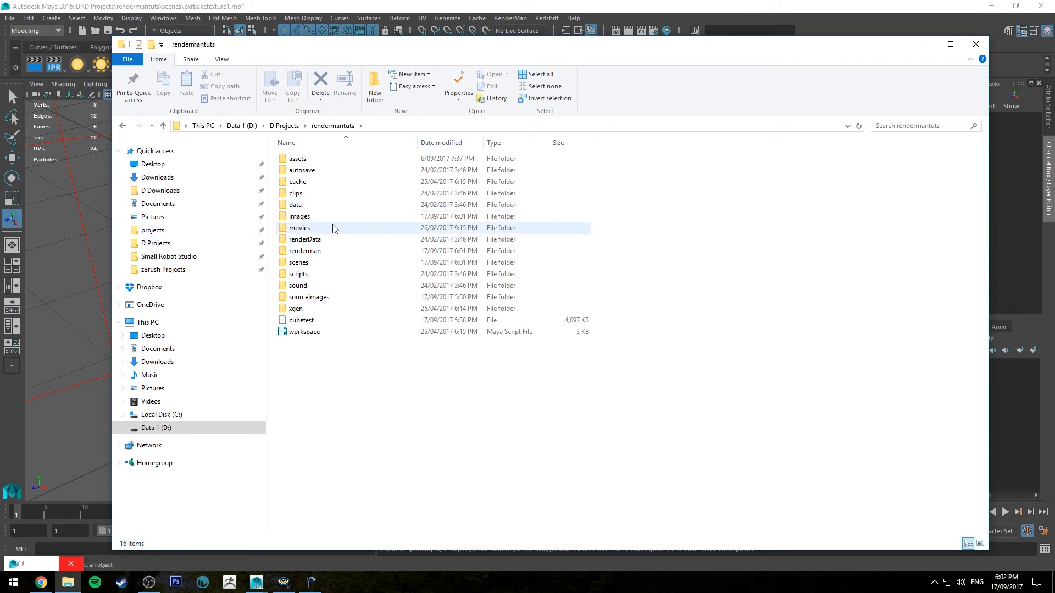
# Open the rendermantuts images folder and open the baked fractal1.exr.
pyautogui.click(297, 158)
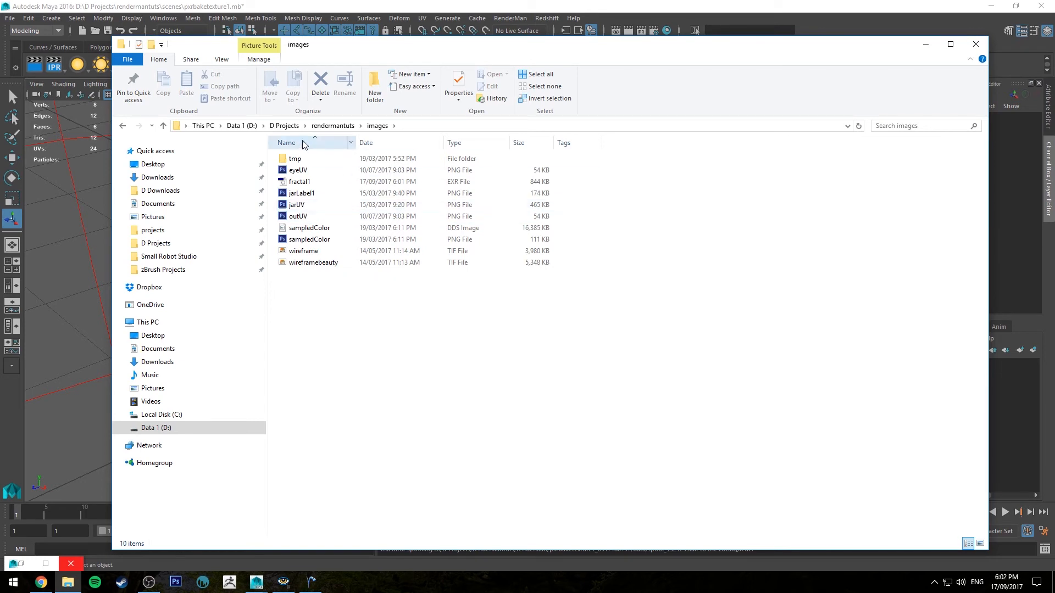
pyautogui.click(299, 181)
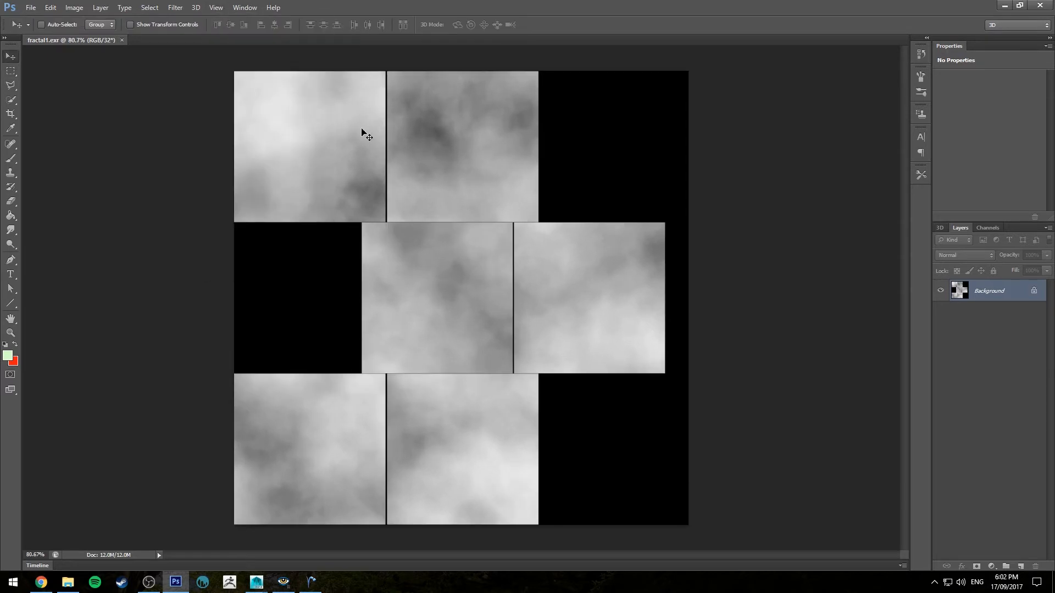
pyautogui.moveTo(365, 353)
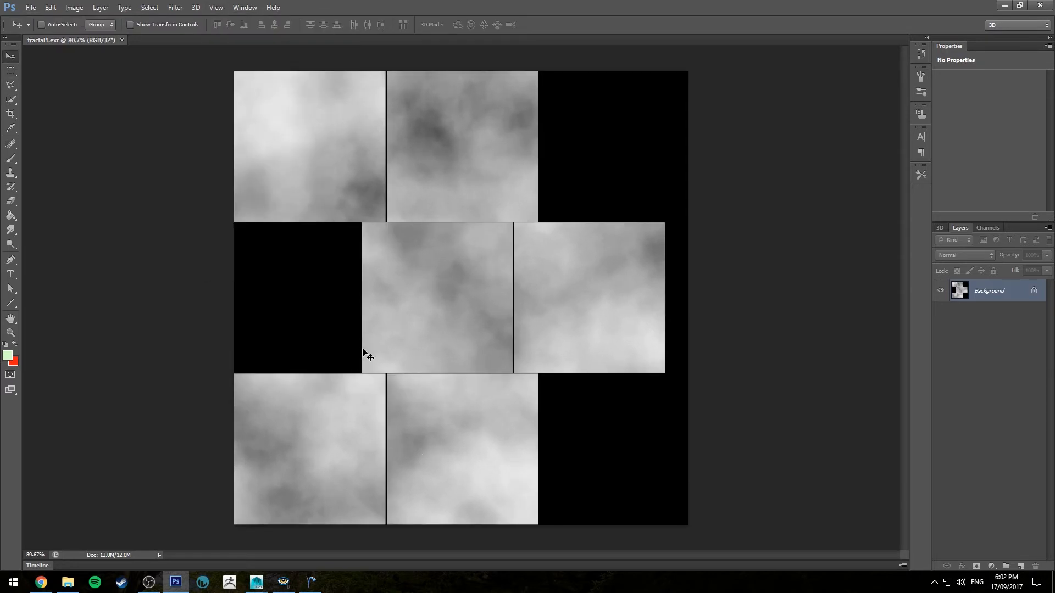
pyautogui.moveTo(615, 262)
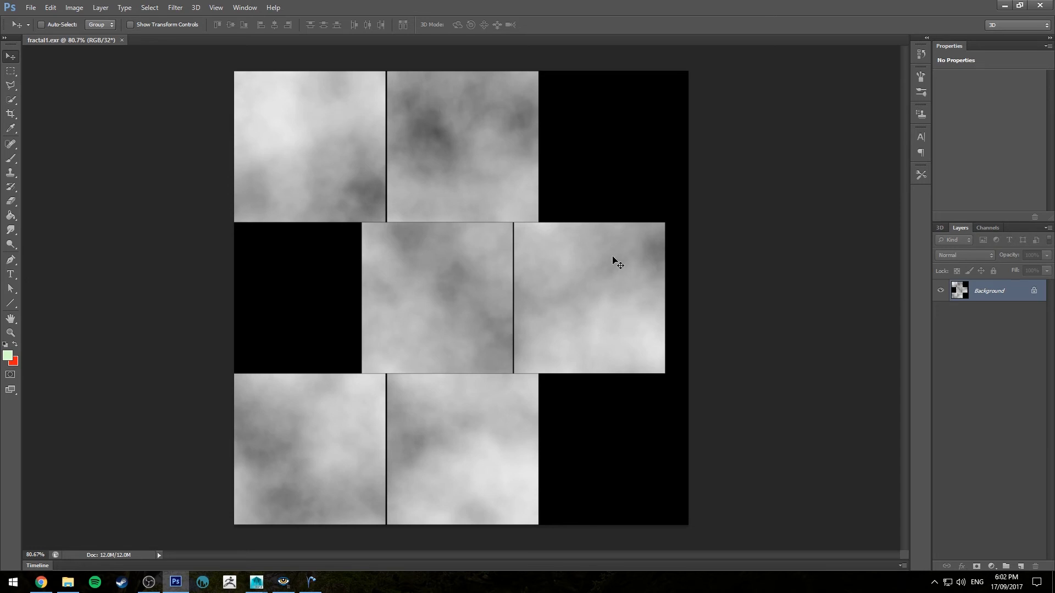
pyautogui.moveTo(466, 367)
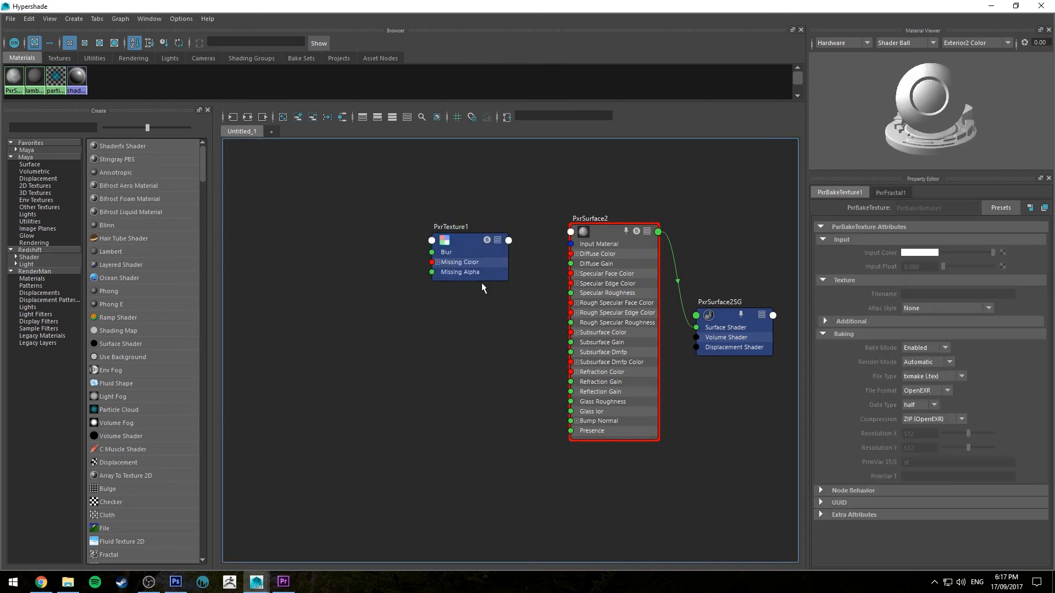
# Wire PxrTexture1's Result RGB to PxrSurface2's Diffuse Color, then cancel the Filename browser.
pyautogui.click(451, 240)
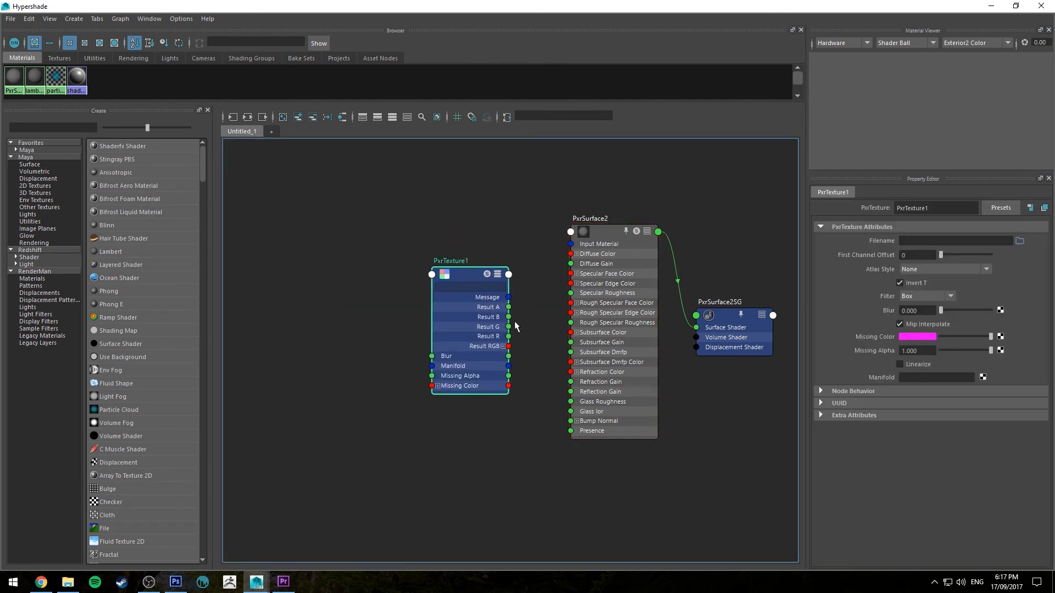
pyautogui.moveTo(508, 346); pyautogui.dragTo(574, 254)
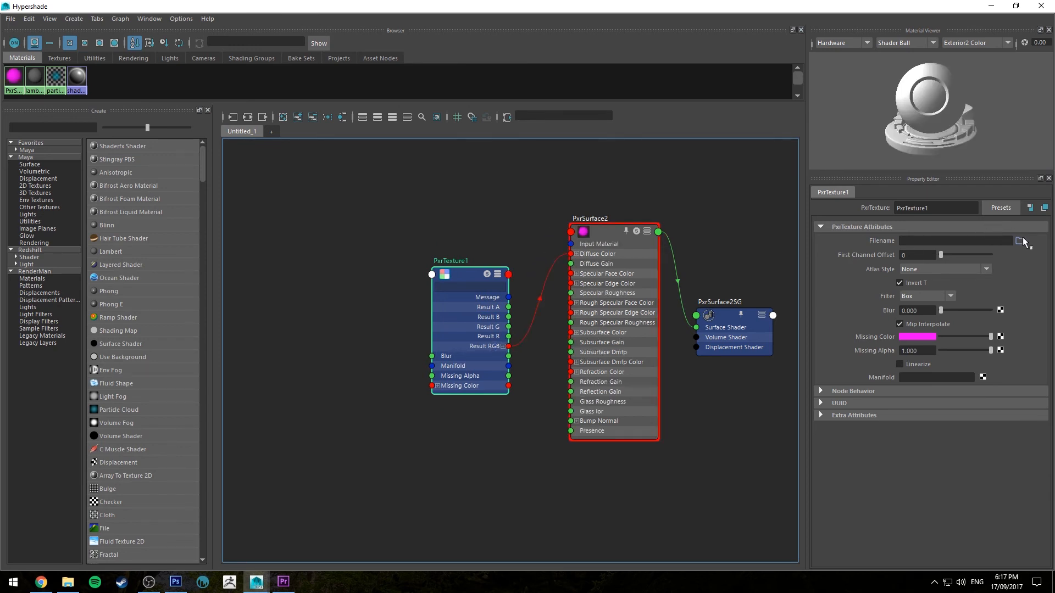
pyautogui.click(1020, 241)
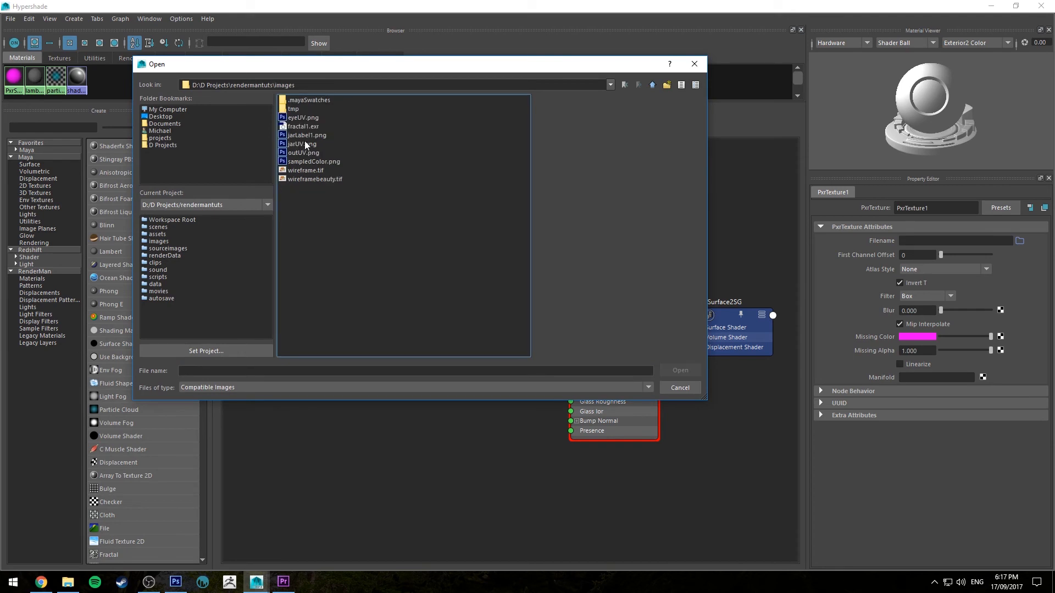
pyautogui.click(679, 387)
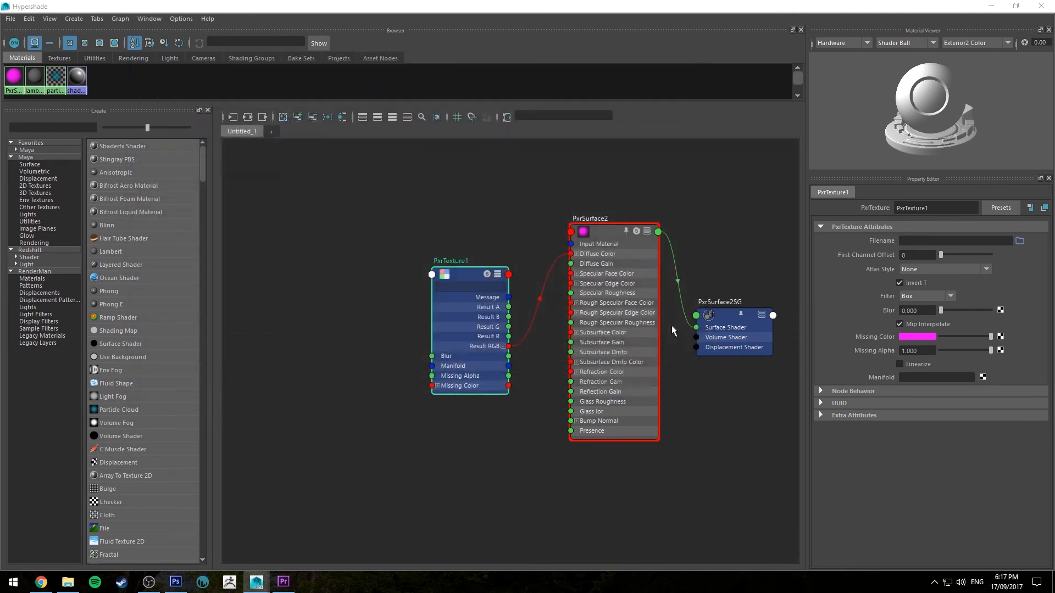